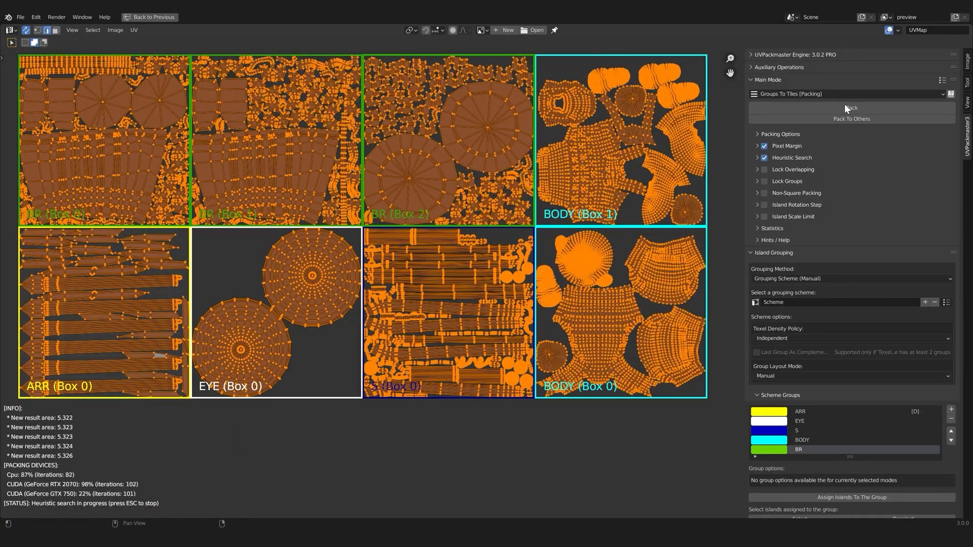
- Pack the islands into group tiles and enable vertex checking for aligning similar islands
{"action": "left_click", "coordinate": [851, 94]}
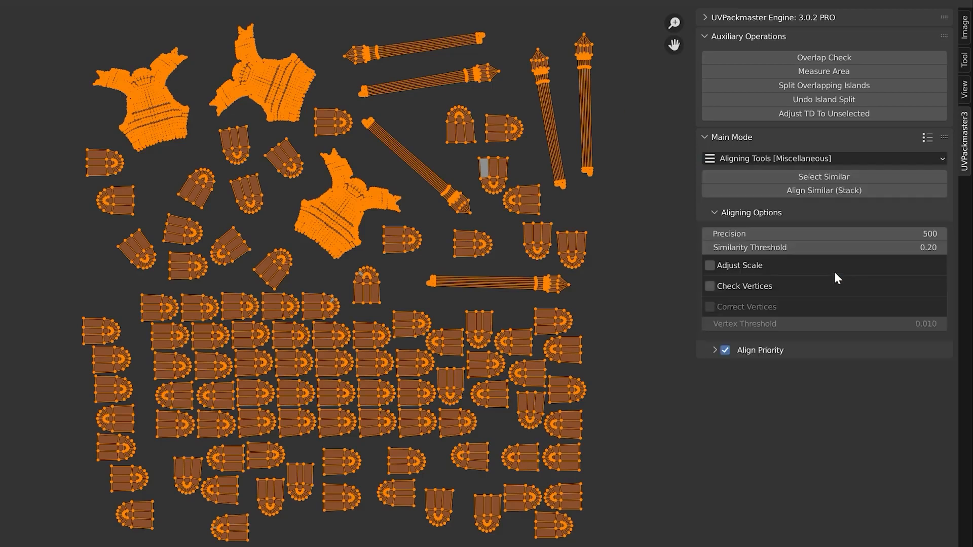
{"action": "left_click", "coordinate": [710, 286]}
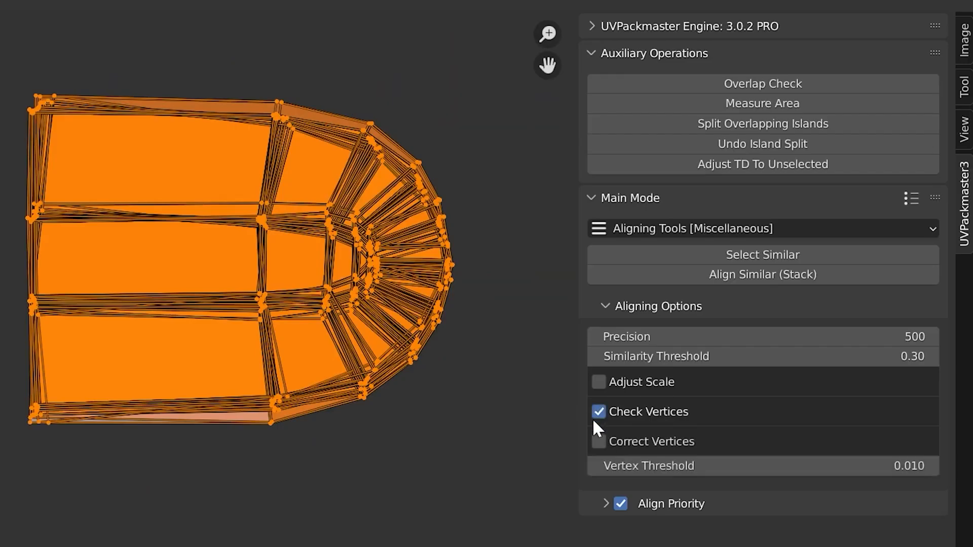
{"action": "left_click", "coordinate": [597, 442]}
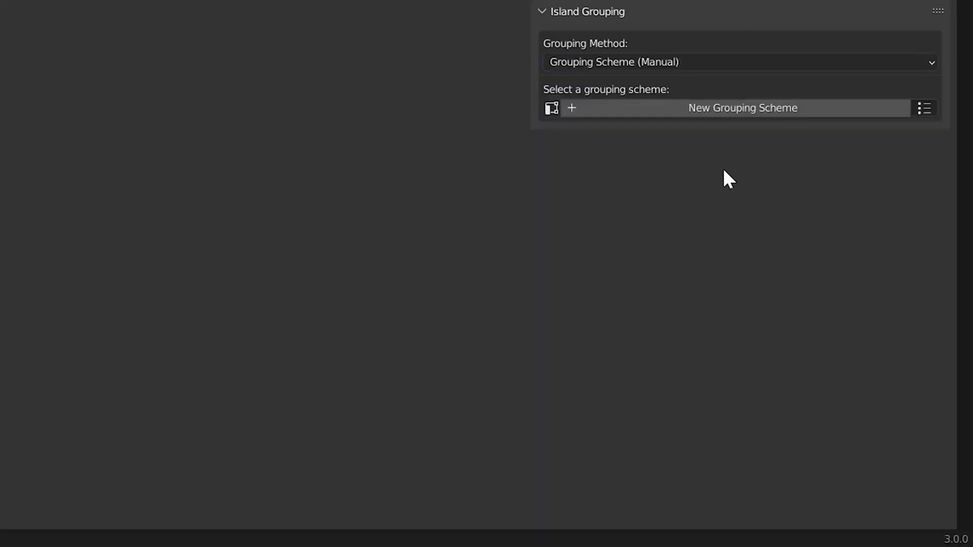
- Create a manual grouping scheme, pack into ARR, EYE, S, BODY, BR tiles, then pick single-tile mode
{"action": "left_click", "coordinate": [743, 107]}
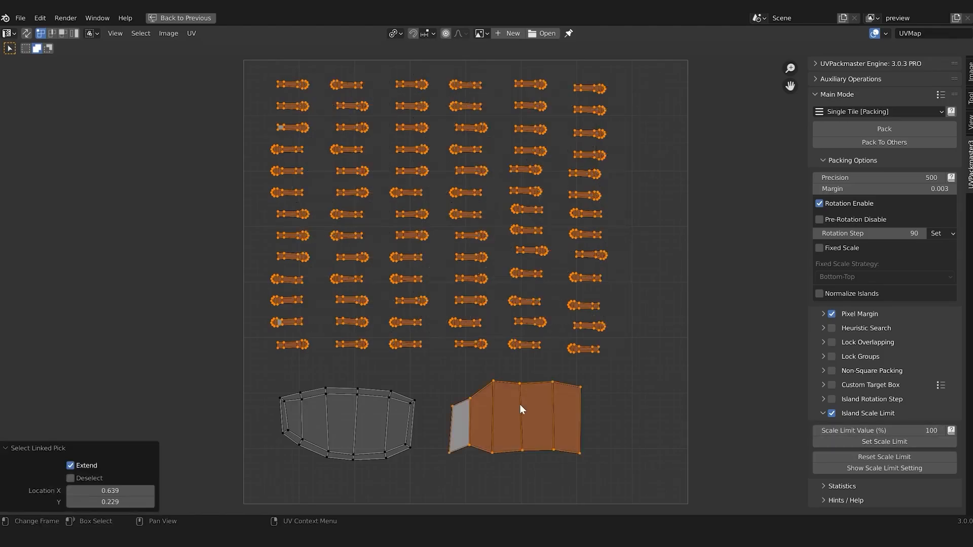
{"action": "left_click", "coordinate": [884, 128]}
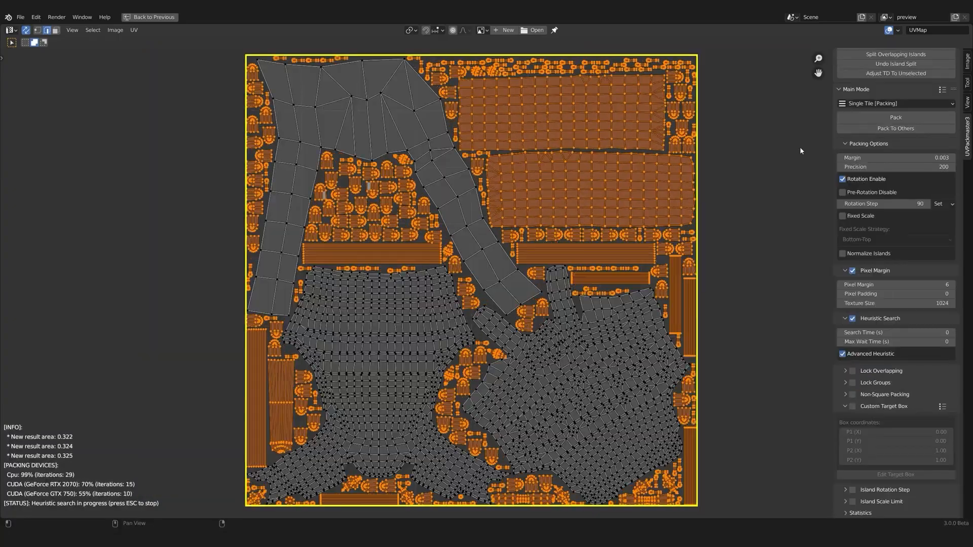
{"action": "left_click", "coordinate": [894, 103]}
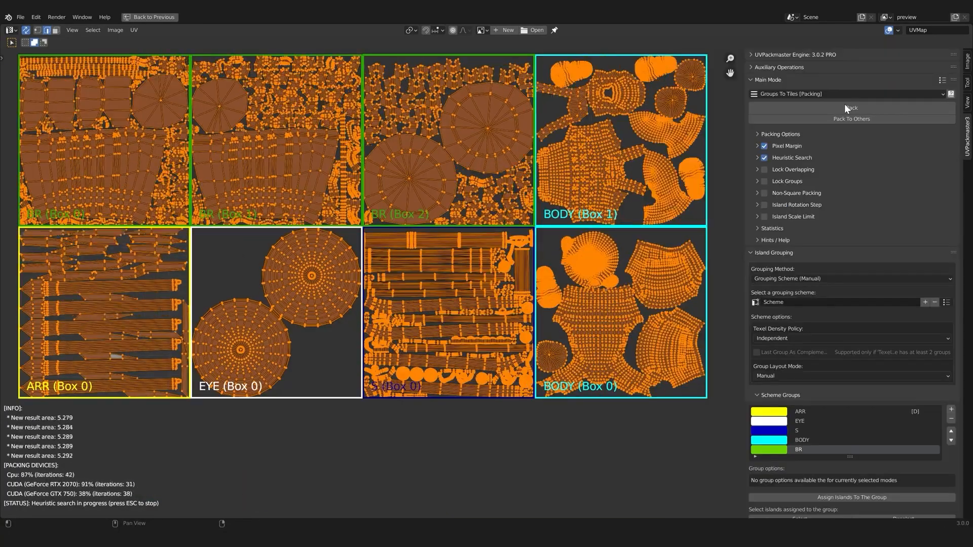
{"action": "left_click", "coordinate": [850, 94]}
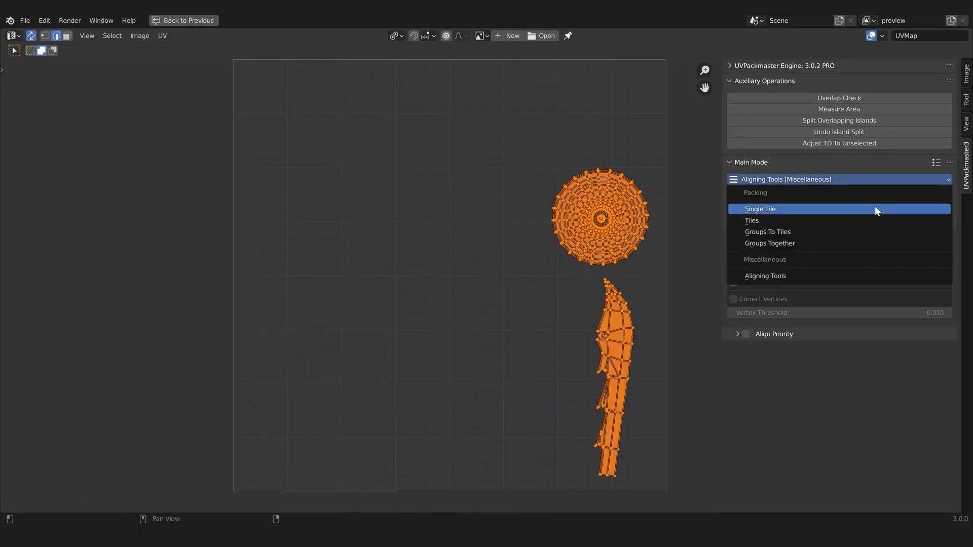
{"action": "left_click", "coordinate": [760, 209]}
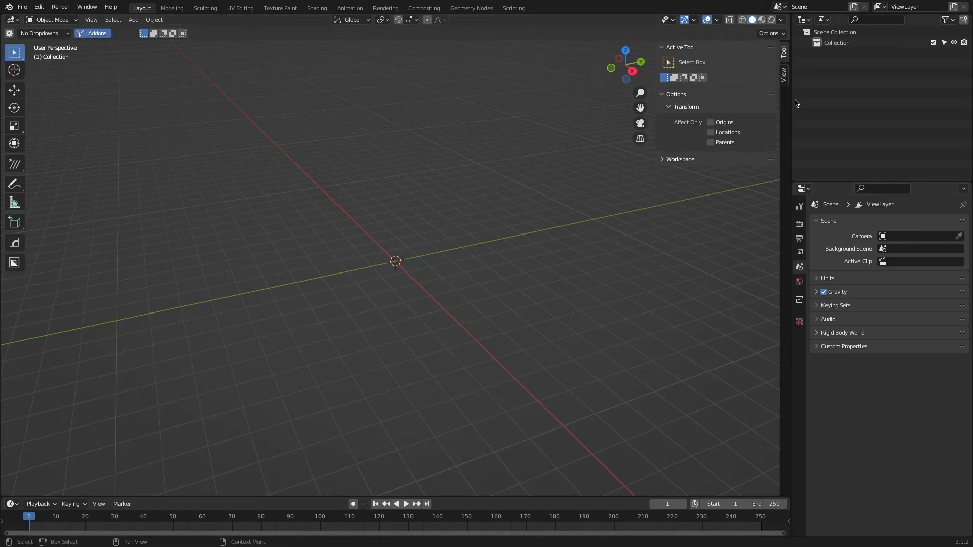
- Search Preferences for 'bone', then choose the Modeling category to bring in BoxCutter tools
{"action": "left_click", "coordinate": [96, 33]}
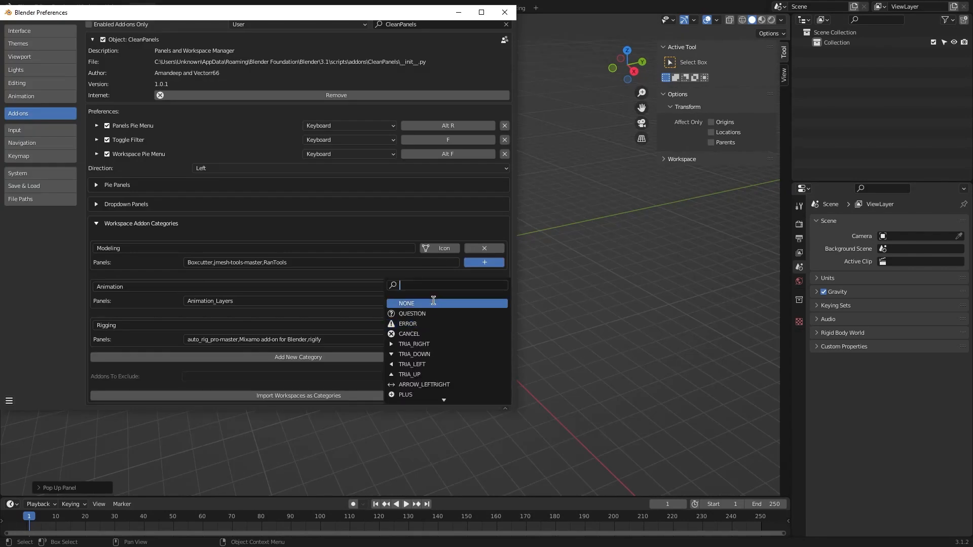
{"action": "type", "text": "bone"}
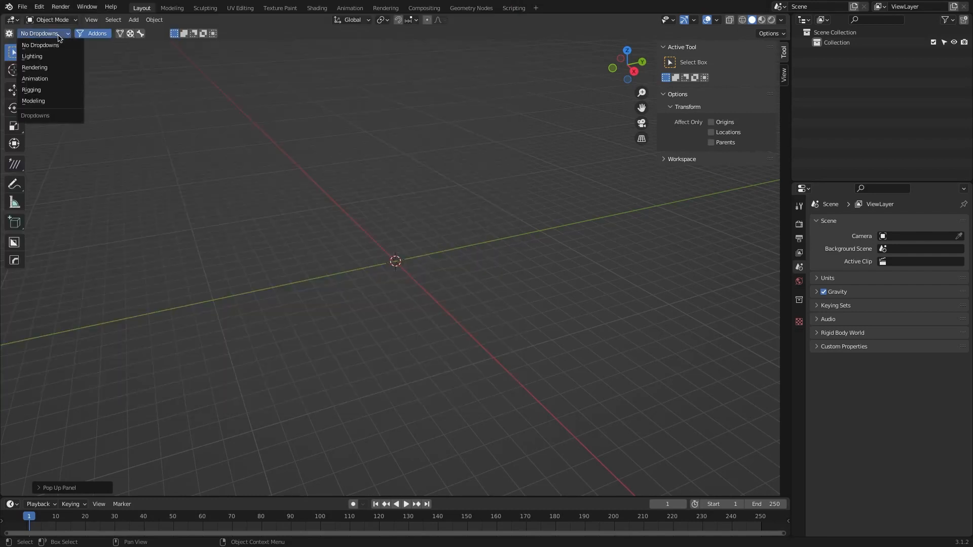
{"action": "left_click", "coordinate": [33, 100]}
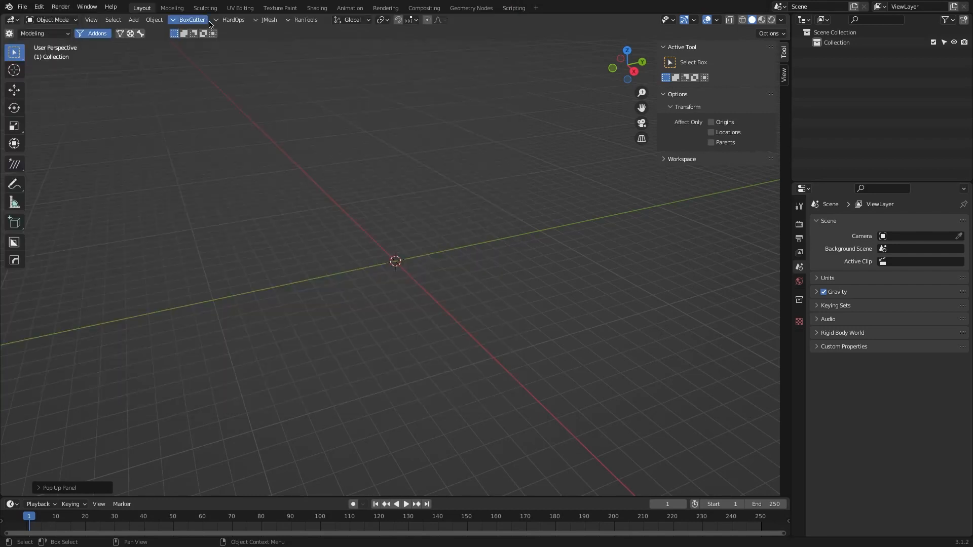
{"action": "left_click", "coordinate": [191, 19]}
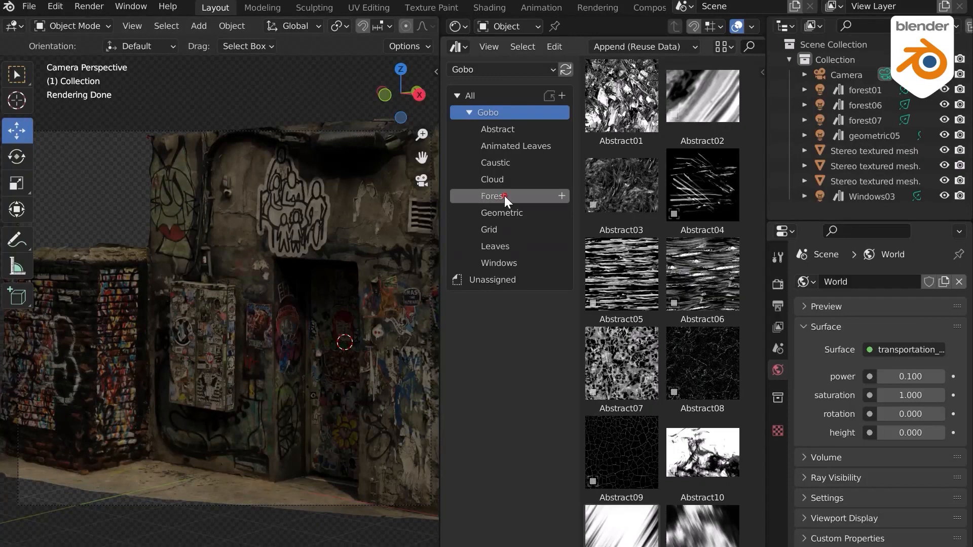
- Add the forest06 gobo with a 0.1 m spot radius, then browse Animated Leaves gobos
{"action": "left_click", "coordinate": [494, 196]}
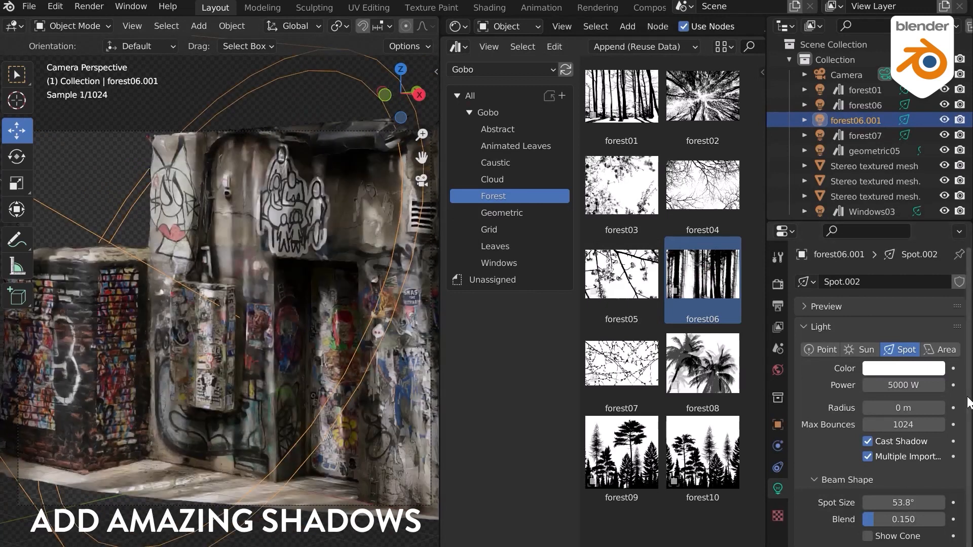
{"action": "type", "text": "0.1"}
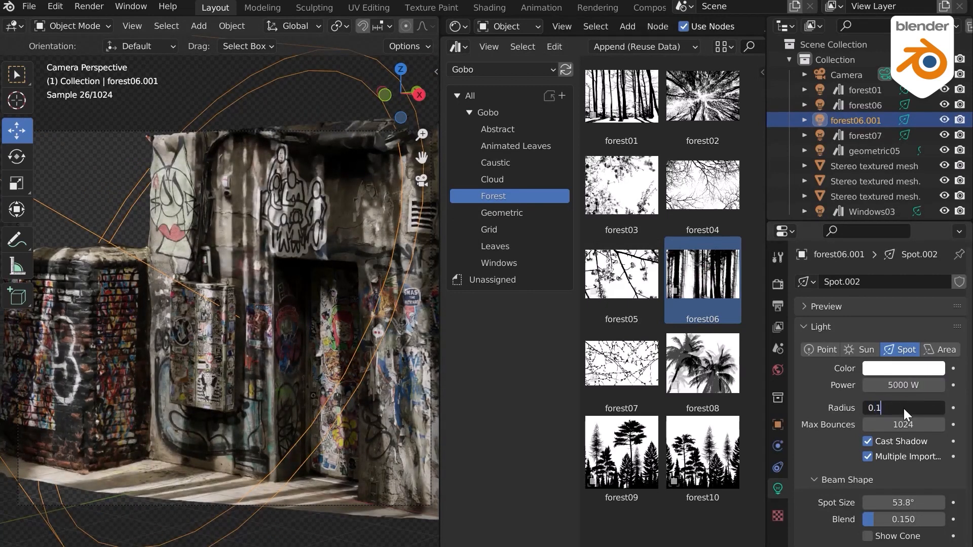
{"action": "left_click", "coordinate": [904, 368]}
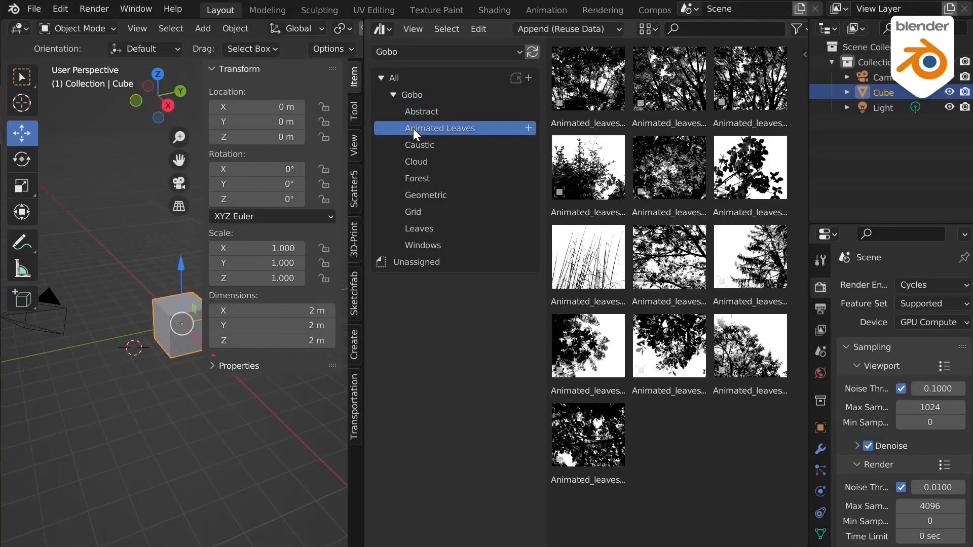
{"action": "left_click", "coordinate": [420, 145]}
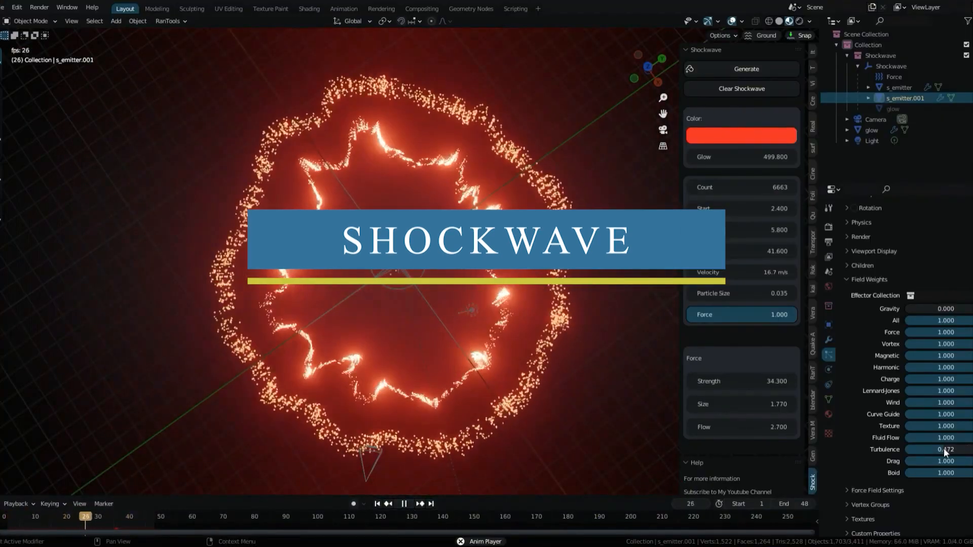
- Play and pause the shockwave near frame 36, tuning turbulence and emission start timing
{"action": "left_click", "coordinate": [404, 503]}
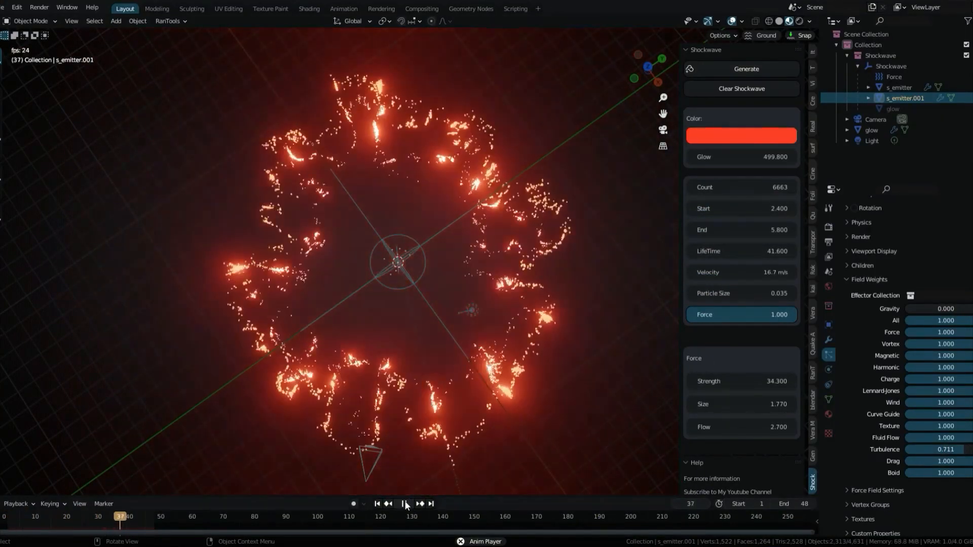
{"action": "left_click", "coordinate": [409, 504]}
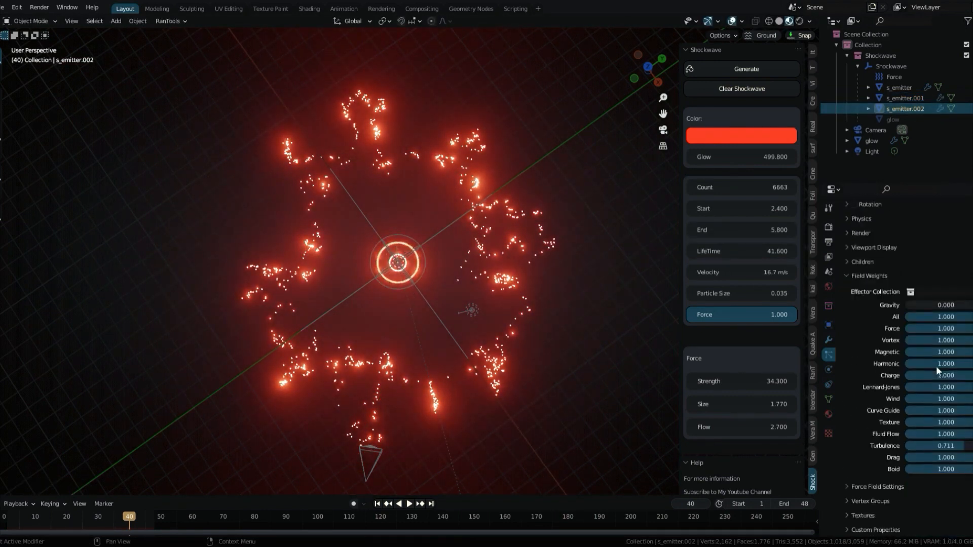
{"action": "left_click", "coordinate": [398, 504]}
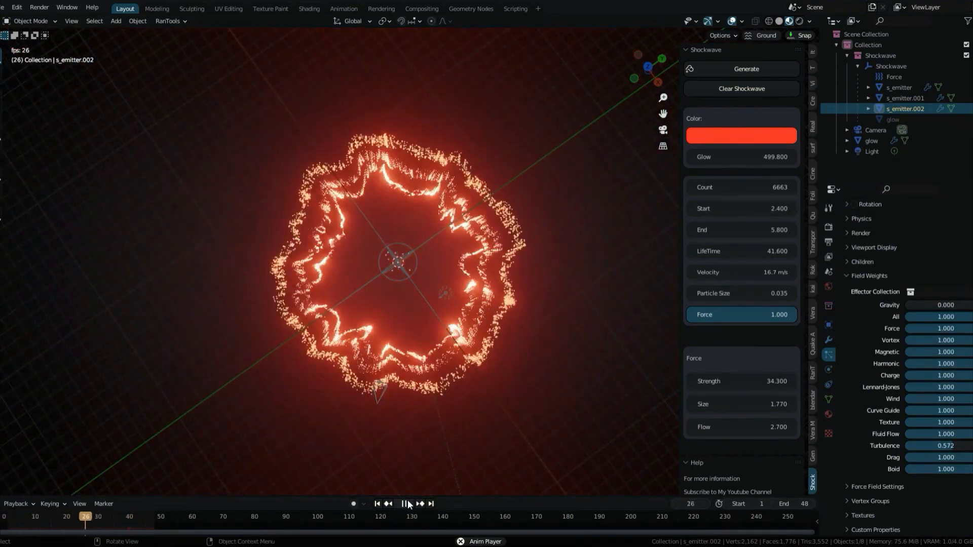
{"action": "left_click", "coordinate": [407, 504]}
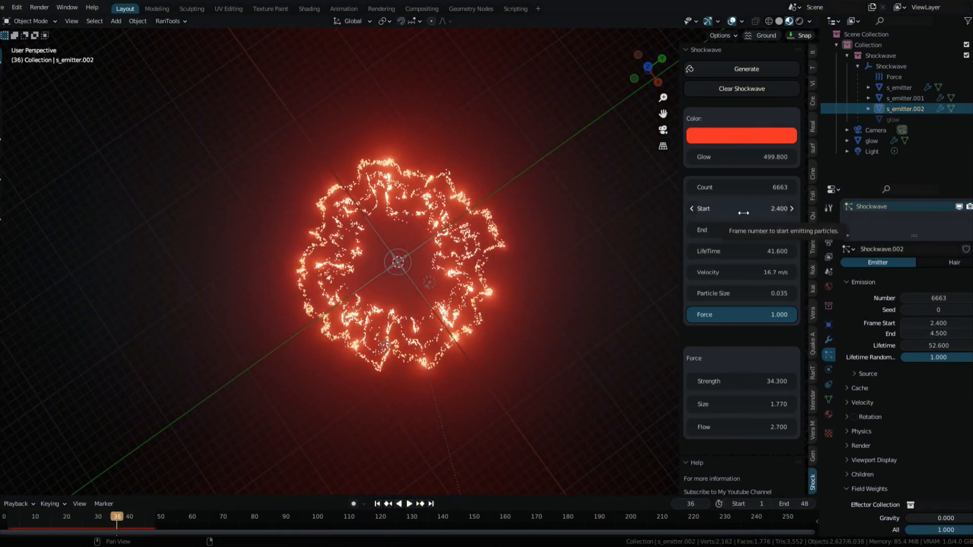
{"action": "left_click", "coordinate": [409, 503]}
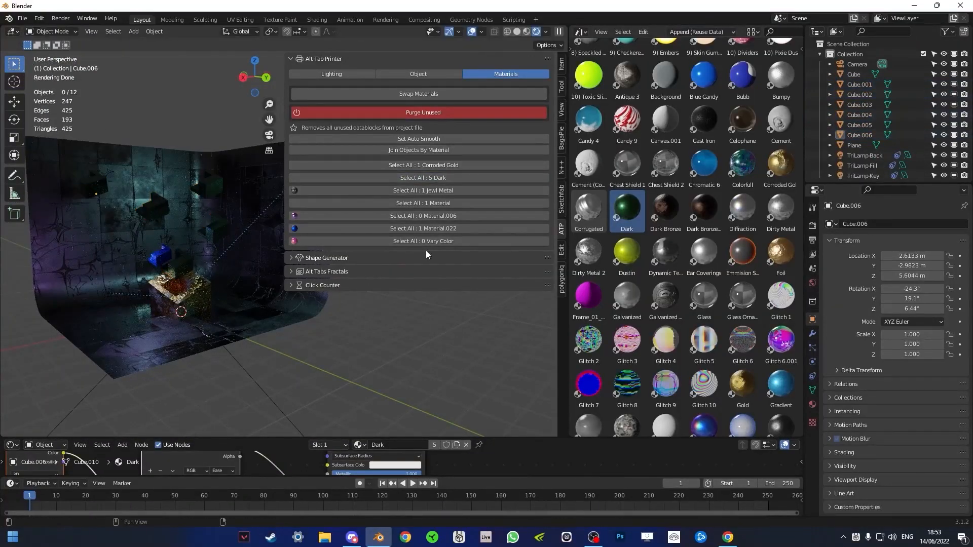
- Apply Dark and library materials, fractalize the cube mesh, and randomize the three lamp colours
{"action": "left_click", "coordinate": [423, 165]}
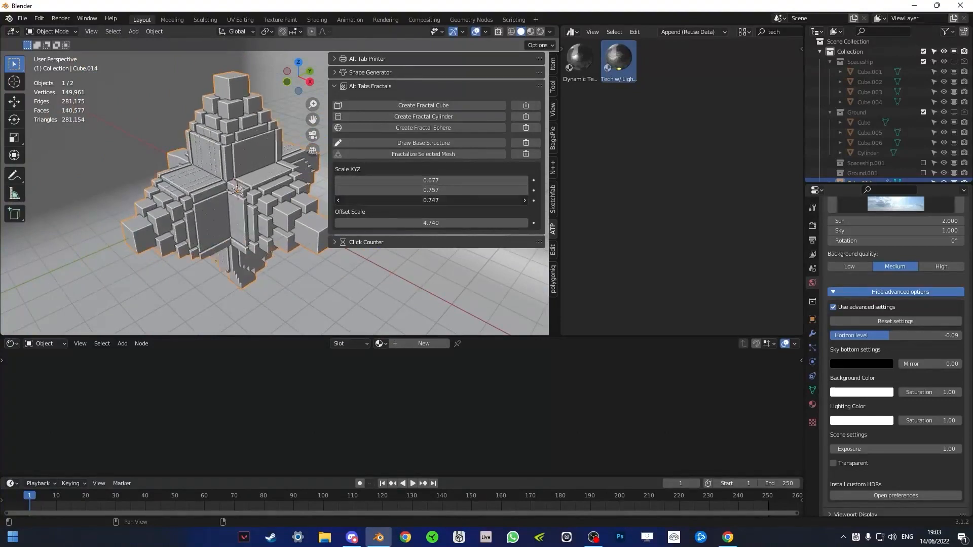
{"action": "left_click", "coordinate": [422, 116]}
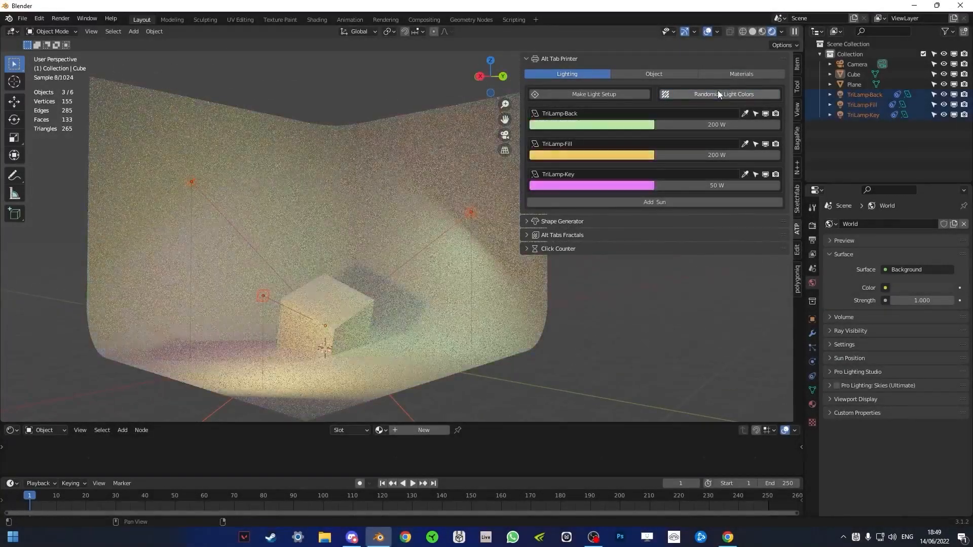
{"action": "left_click", "coordinate": [718, 94]}
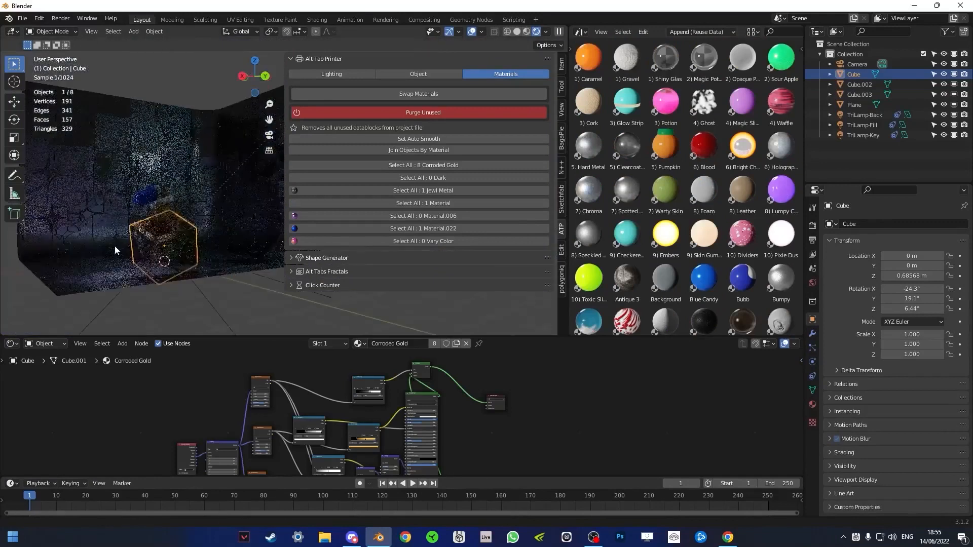
{"action": "left_click", "coordinate": [422, 113]}
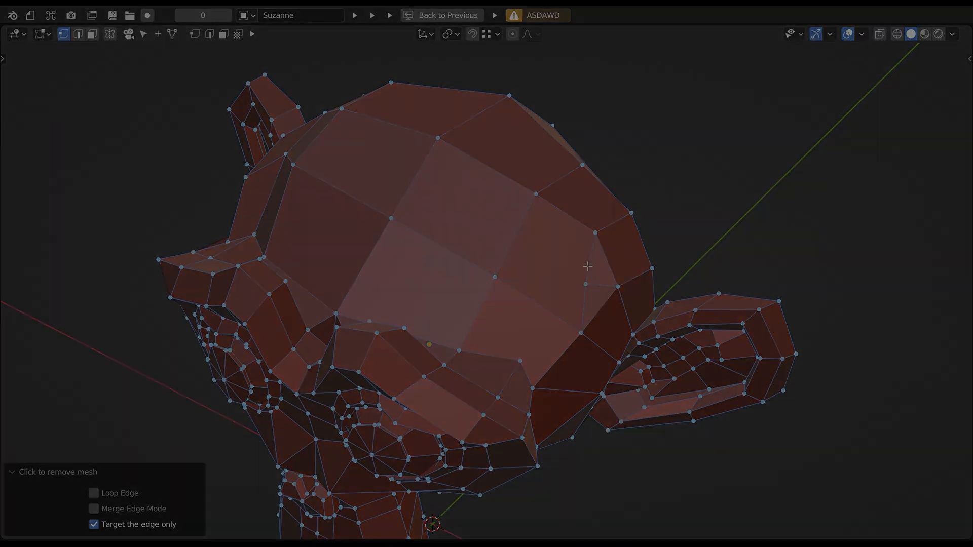
- Put the teapot in Edit Mode and view Mesh ThikuThiku keymap bindings for connect path and remove mesh
{"action": "left_click", "coordinate": [52, 19]}
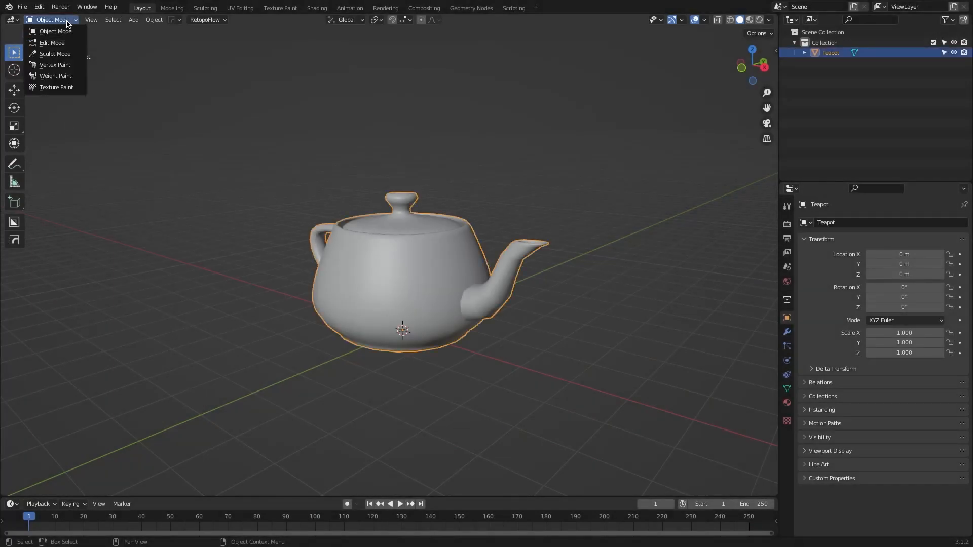
{"action": "left_click", "coordinate": [53, 42]}
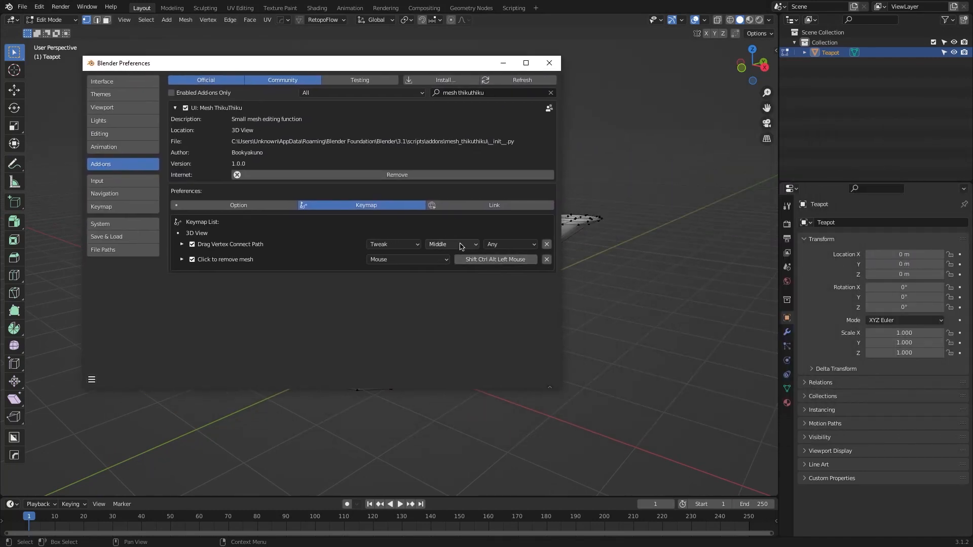
{"action": "left_click", "coordinate": [548, 63]}
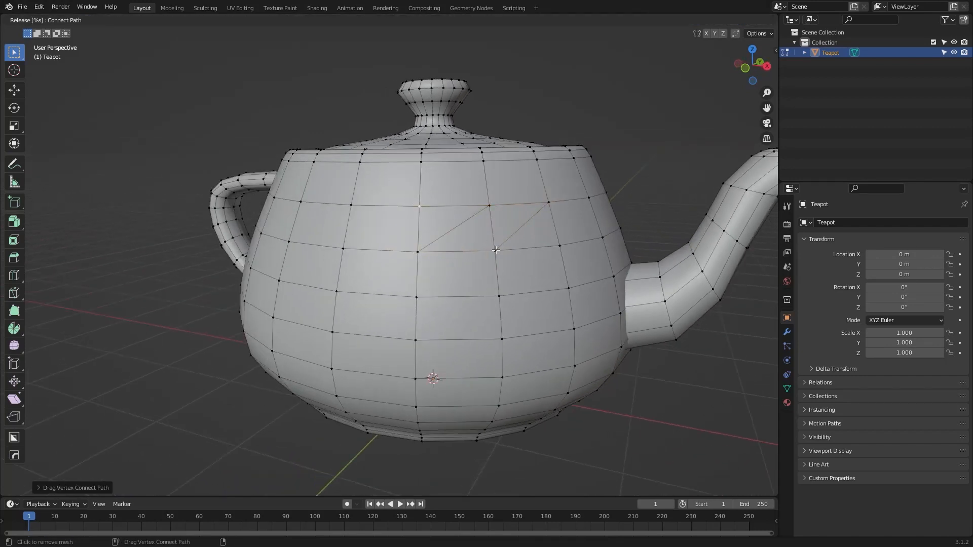
- Drag to connect two teapot vertices with an edge, then remove a mesh strip around the lid
{"action": "left_click_drag", "start_coordinate": [497, 249], "coordinate": [397, 230]}
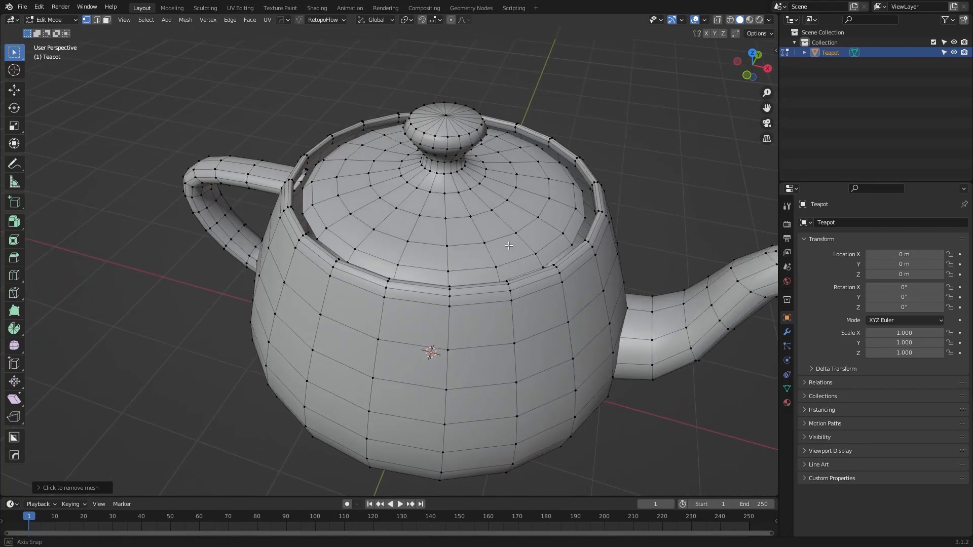
{"action": "left_click_drag", "start_coordinate": [508, 246], "coordinate": [415, 219]}
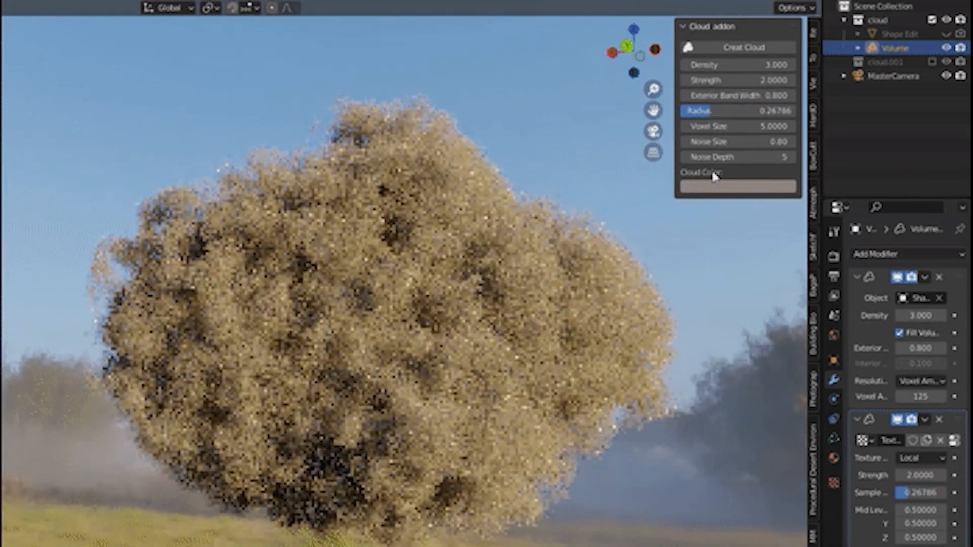
- Set the cloud's colour after adjusting its density, noise size and radius
{"action": "left_click", "coordinate": [788, 157]}
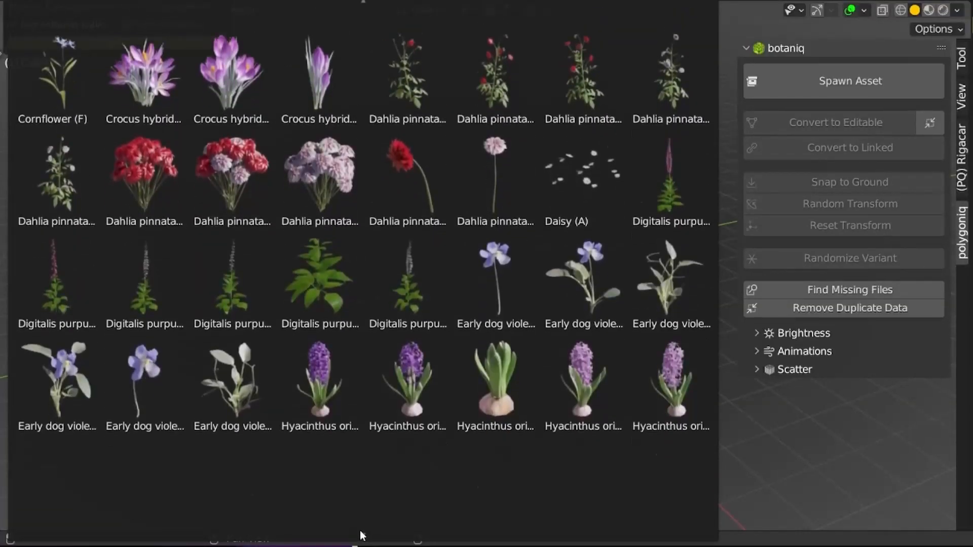
- Scroll through the botaniq flower thumbnails: crocus, dahlia, foxglove and hyacinth
{"action": "scroll", "scroll_direction": "down", "scroll_amount": 3}
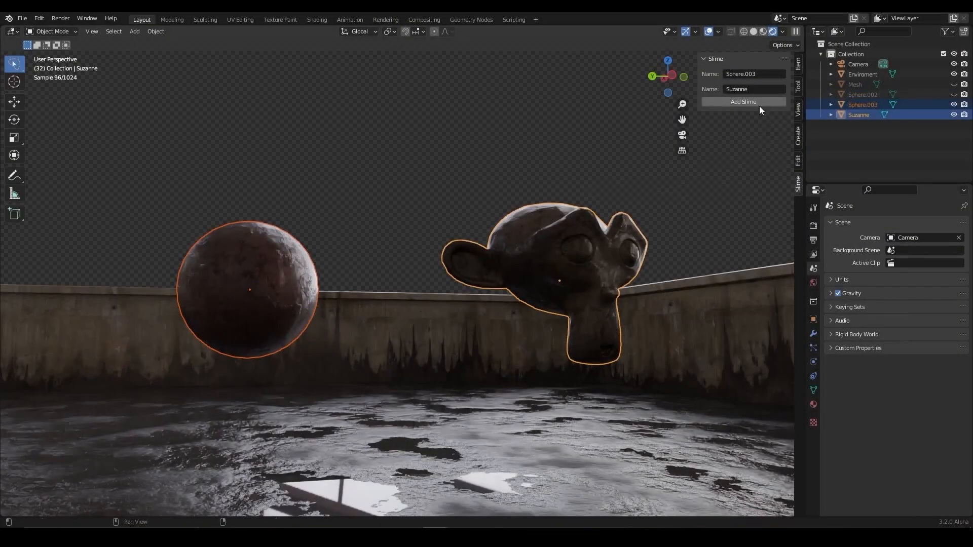
- Add slime between Sphere.003 and Suzanne
{"action": "left_click", "coordinate": [743, 101]}
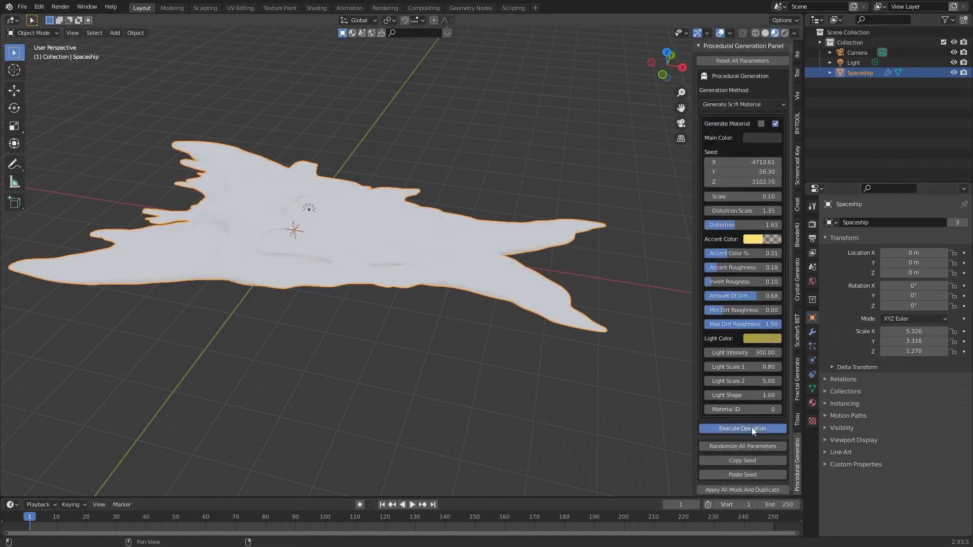
- Apply the generated dark sci-fi material with gold accent patches to the spaceship
{"action": "left_click", "coordinate": [742, 428]}
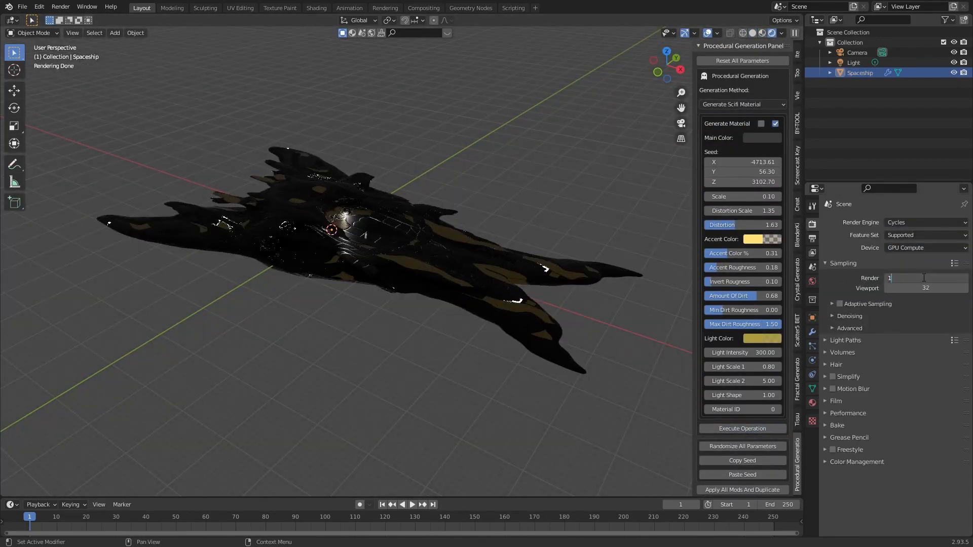